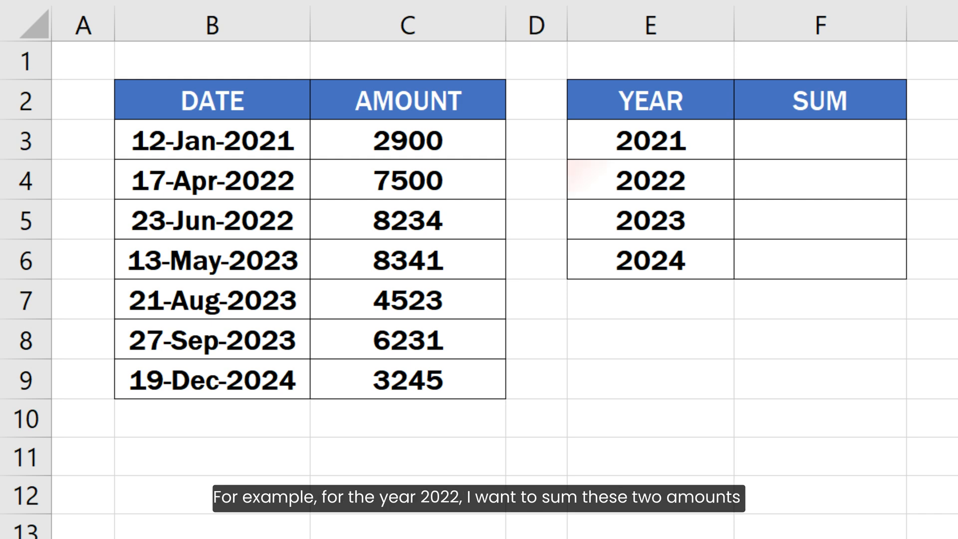
# Step: Begin a SUMIFS in F3 summing amounts C3:C9 against the date range B3:B9
pyautogui.click(650, 179)
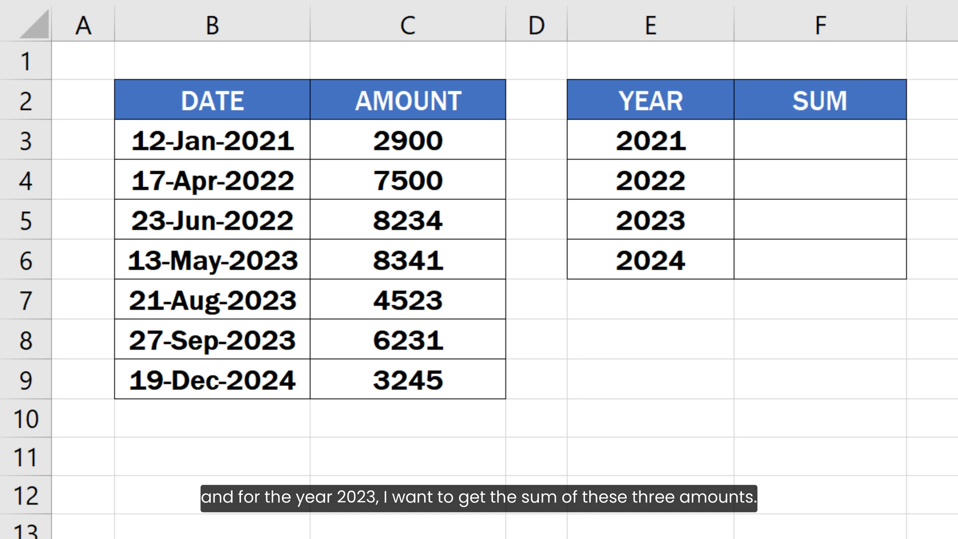
pyautogui.click(650, 219)
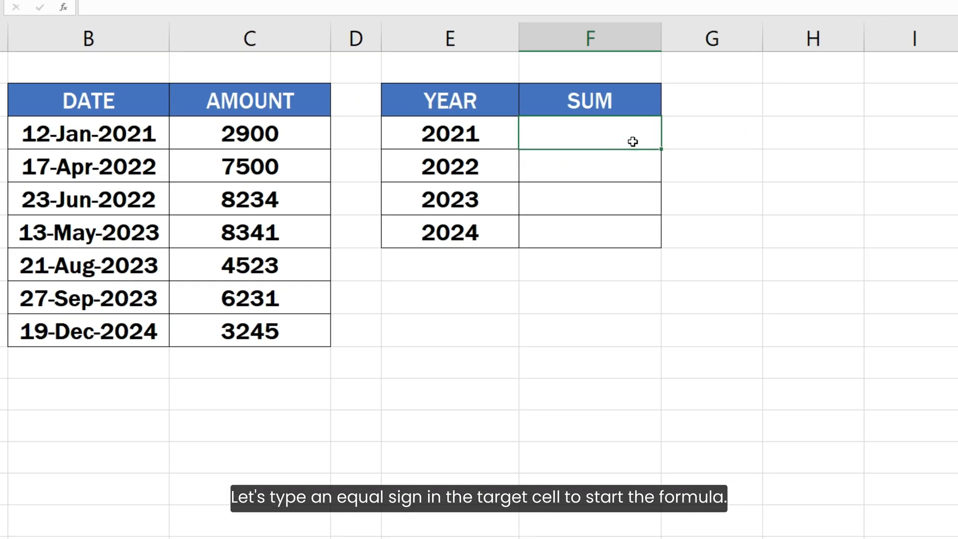
pyautogui.write('=SUMIFS(')
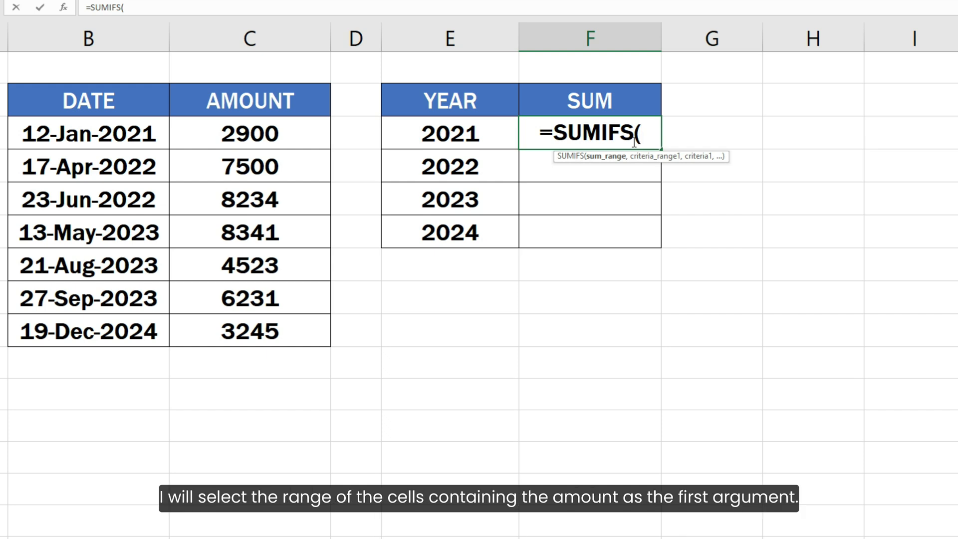
pyautogui.click(249, 133)
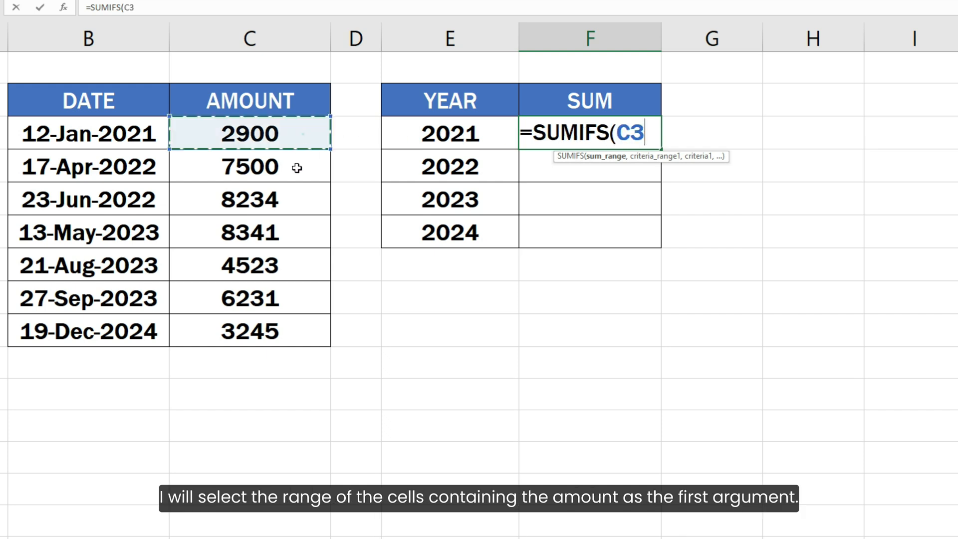
pyautogui.moveTo(249, 133); pyautogui.dragTo(248, 331)
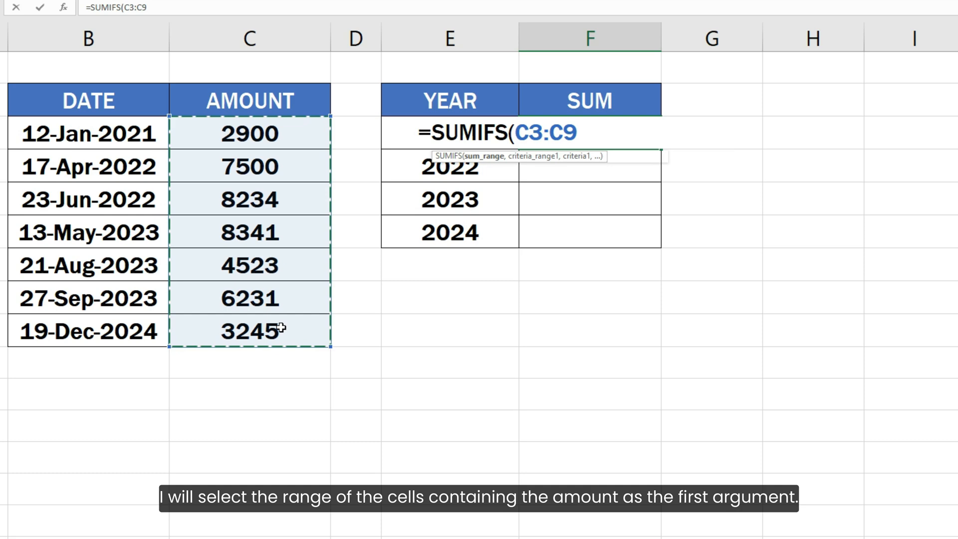
pyautogui.write(',')
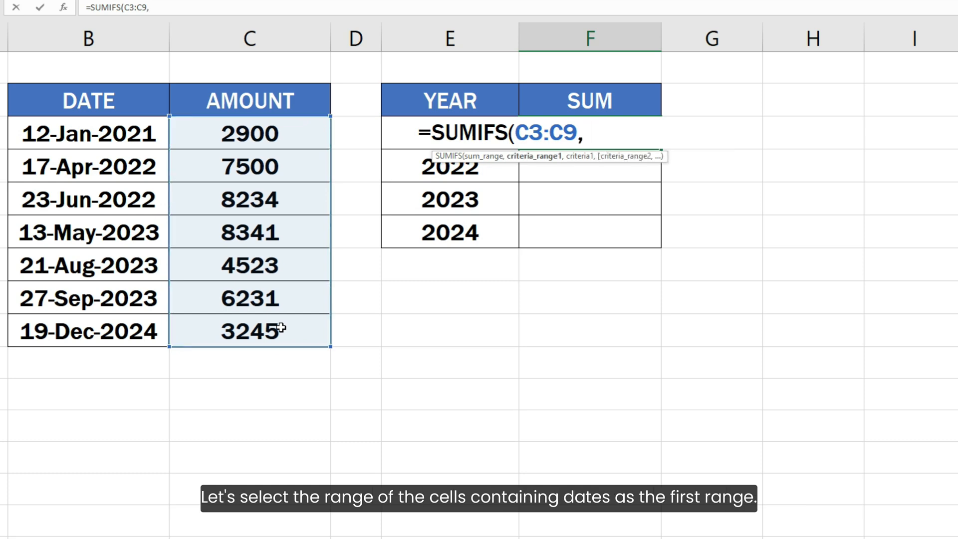
pyautogui.click(88, 134)
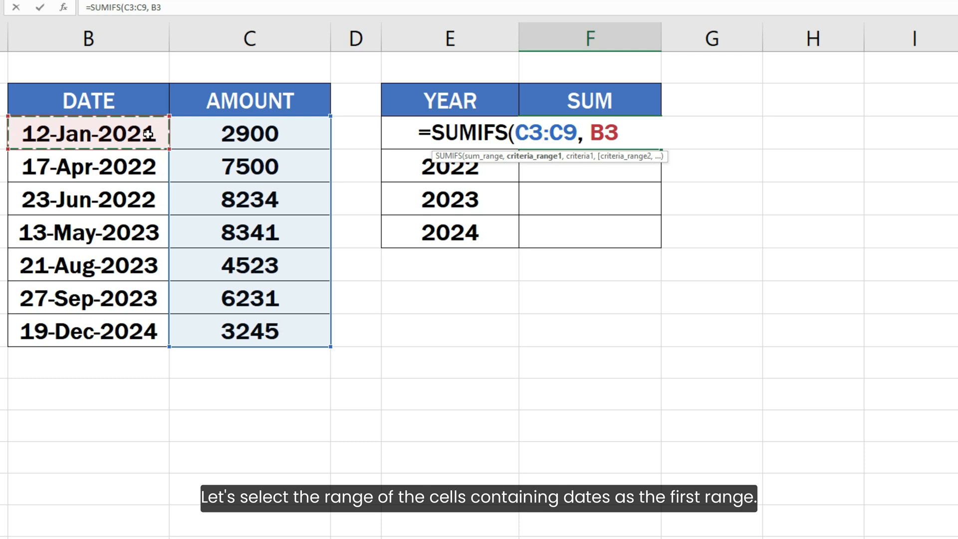
pyautogui.moveTo(88, 133); pyautogui.dragTo(87, 331)
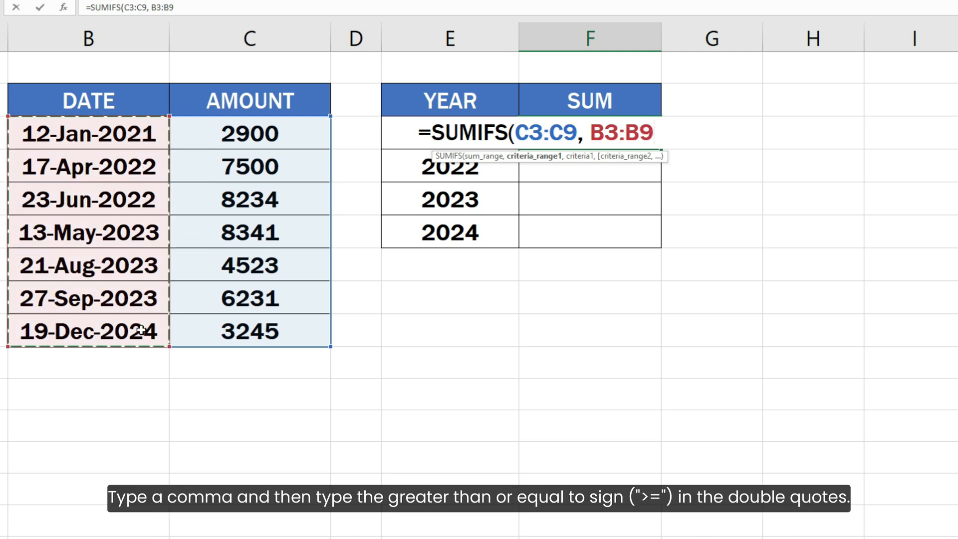
# Step: Add the start-of-year criterion ">=" & DATE(E3, 1, 1) to the formula
pyautogui.write(',')
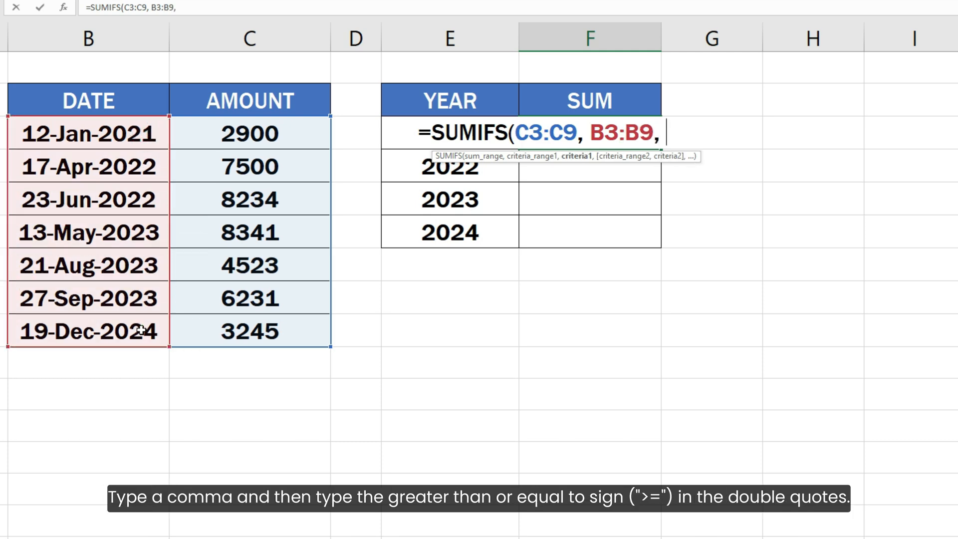
pyautogui.write('">=')
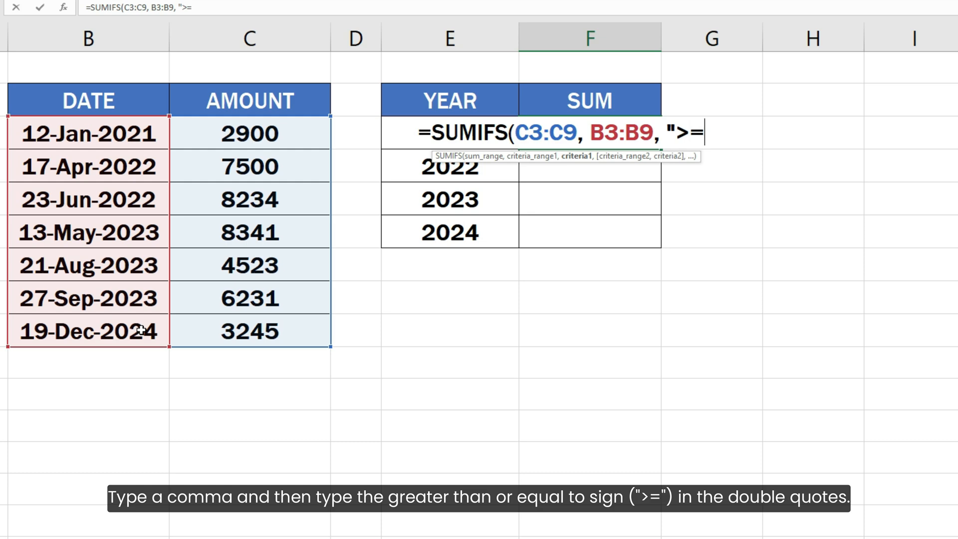
pyautogui.write('"')
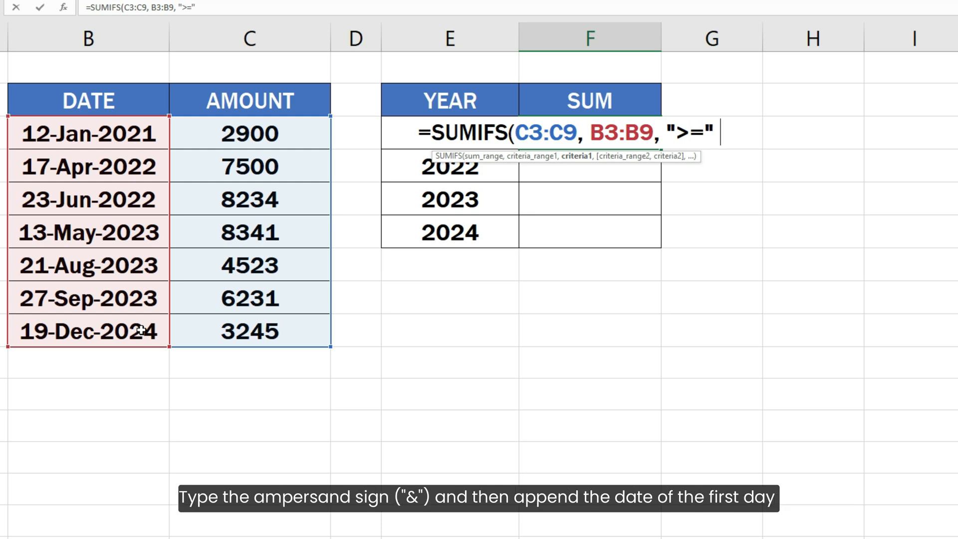
pyautogui.write('& DATE(E3')
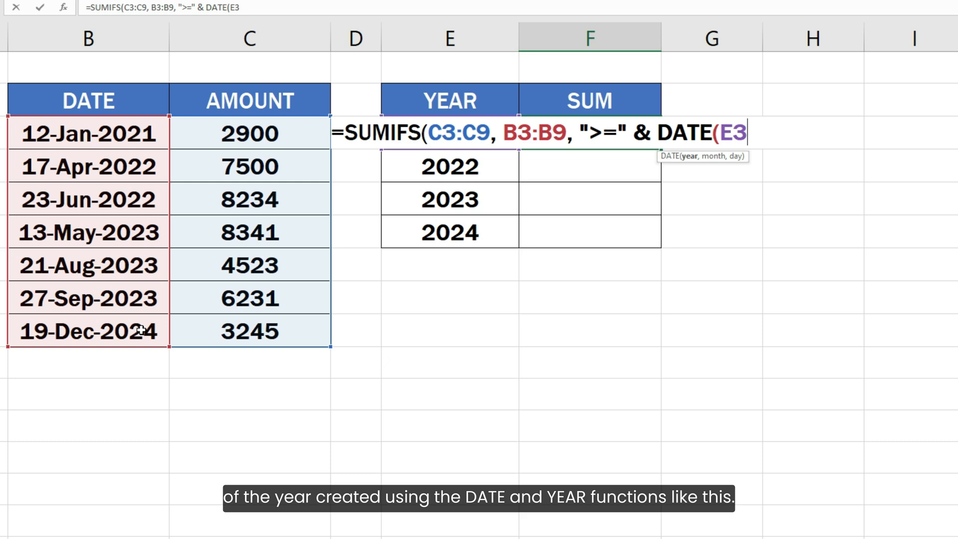
pyautogui.write(', 1, 1')
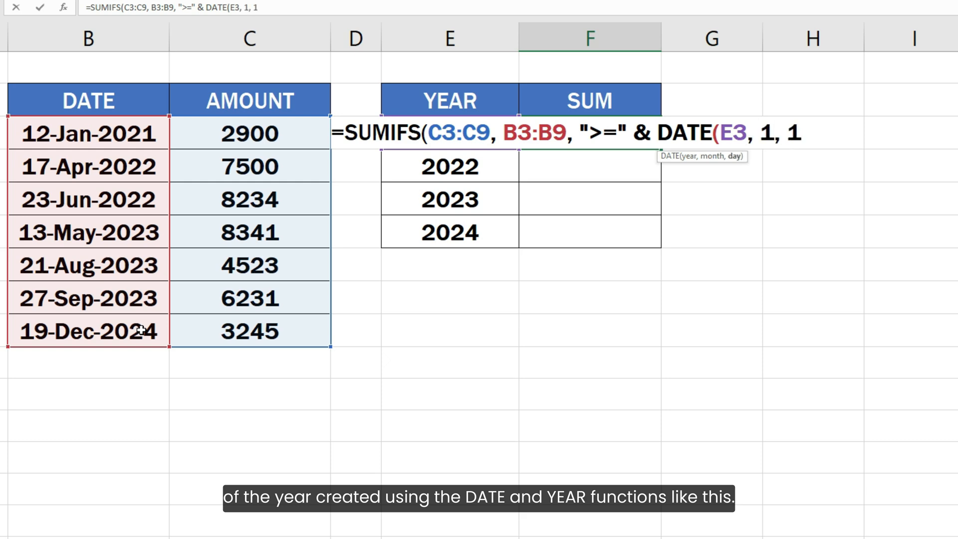
pyautogui.write(')')
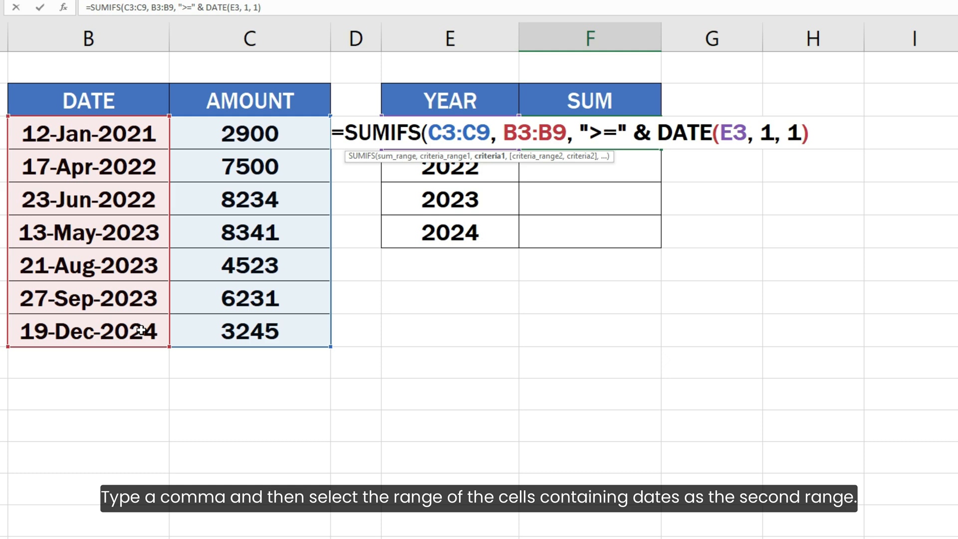
# Step: Add the end-of-year criterion B3:B9, "<=" & DATE(E3, 12, 31) and close the SUMIFS
pyautogui.write(', B3:B9')
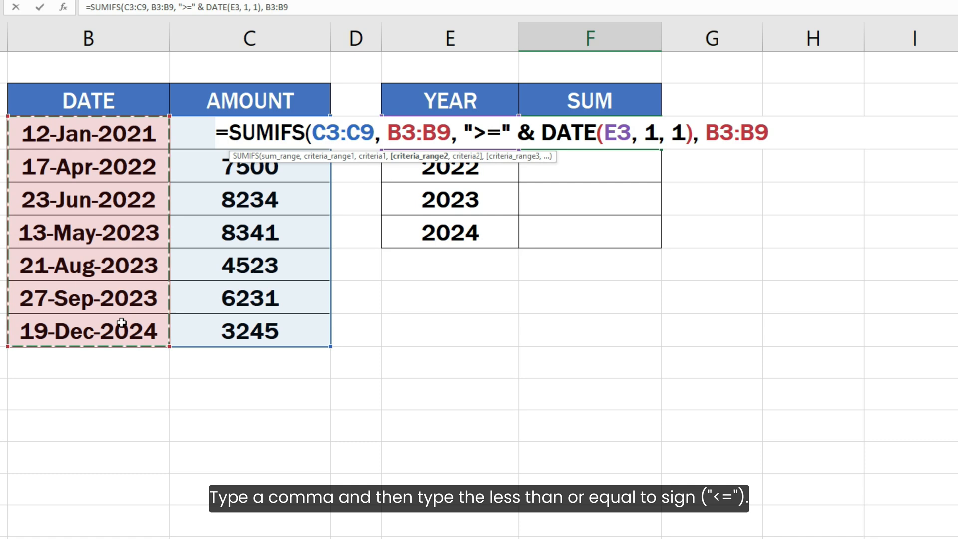
pyautogui.write(', "<')
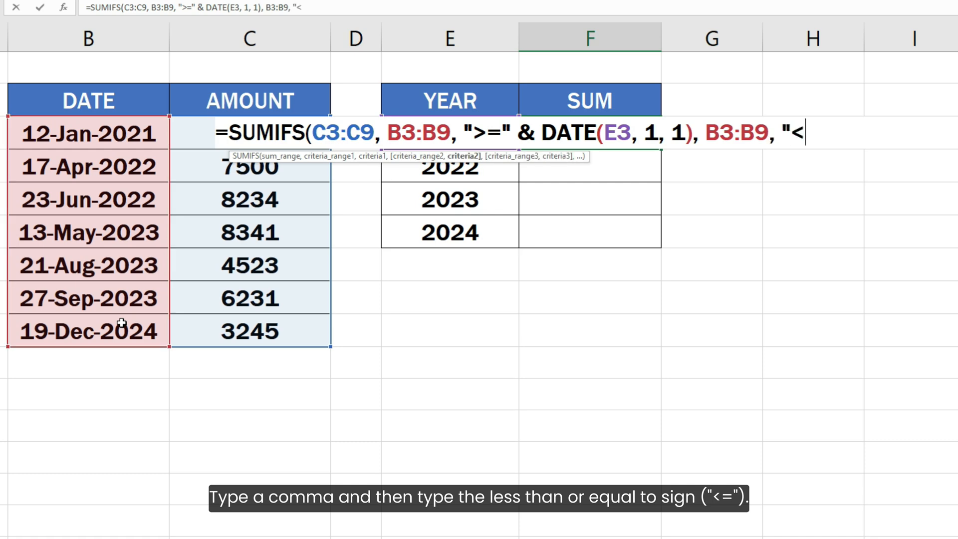
pyautogui.write('="')
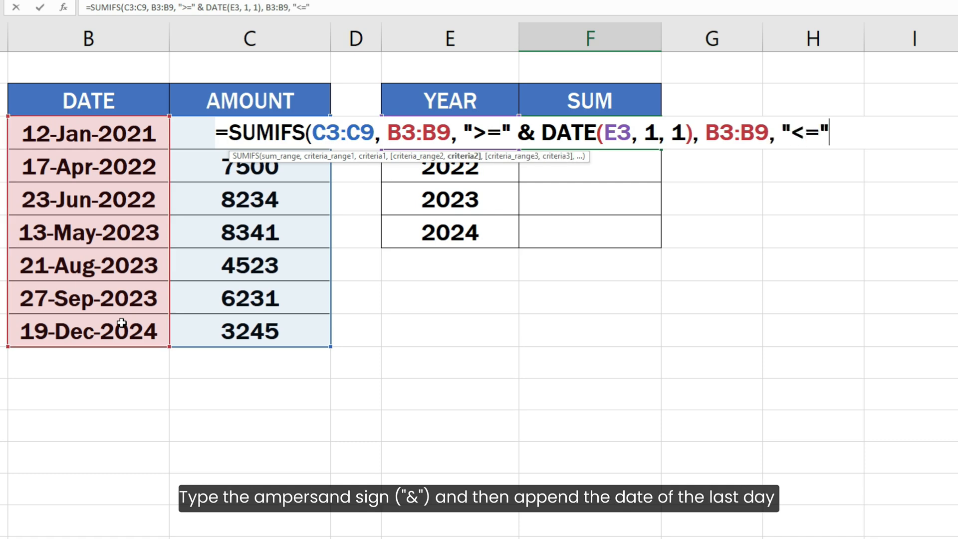
pyautogui.write('&')
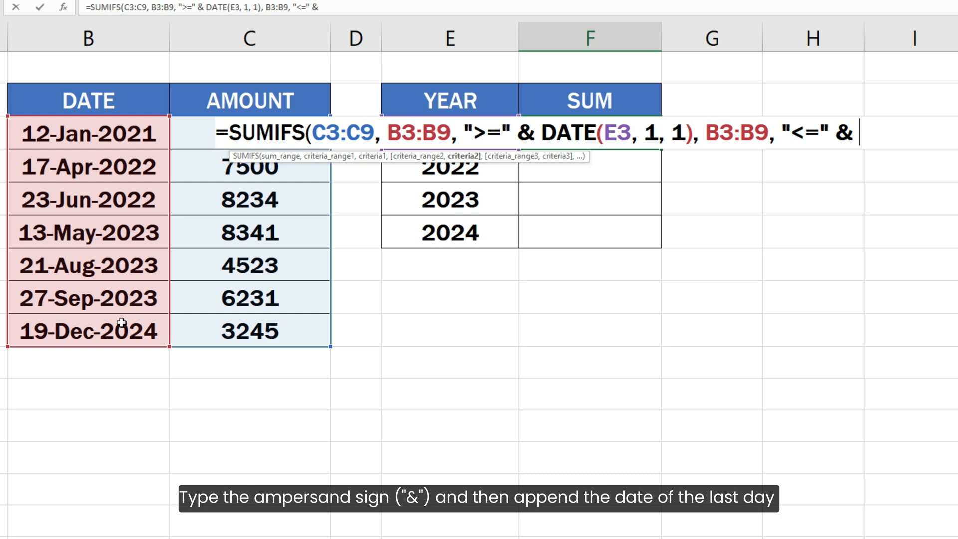
pyautogui.write('DATE(E3, 12,')
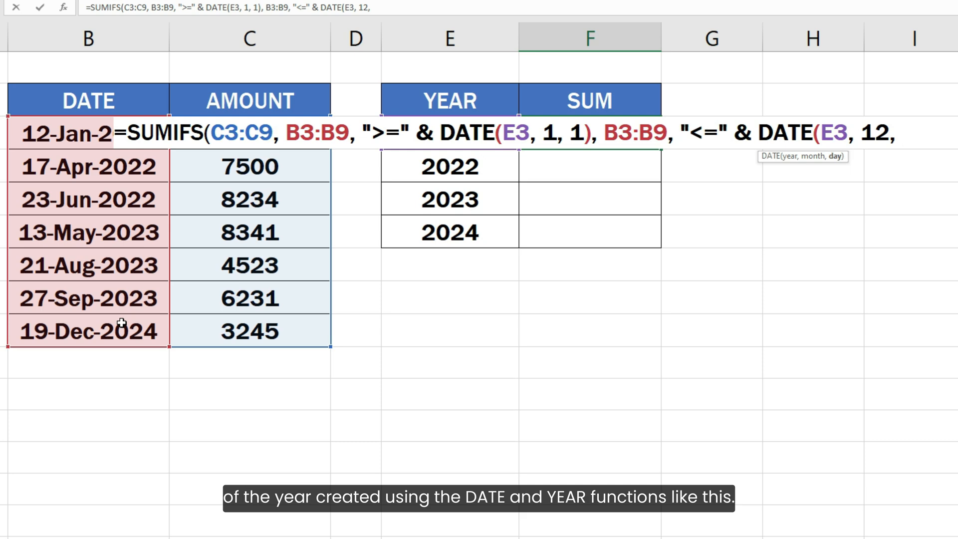
pyautogui.write('31))')
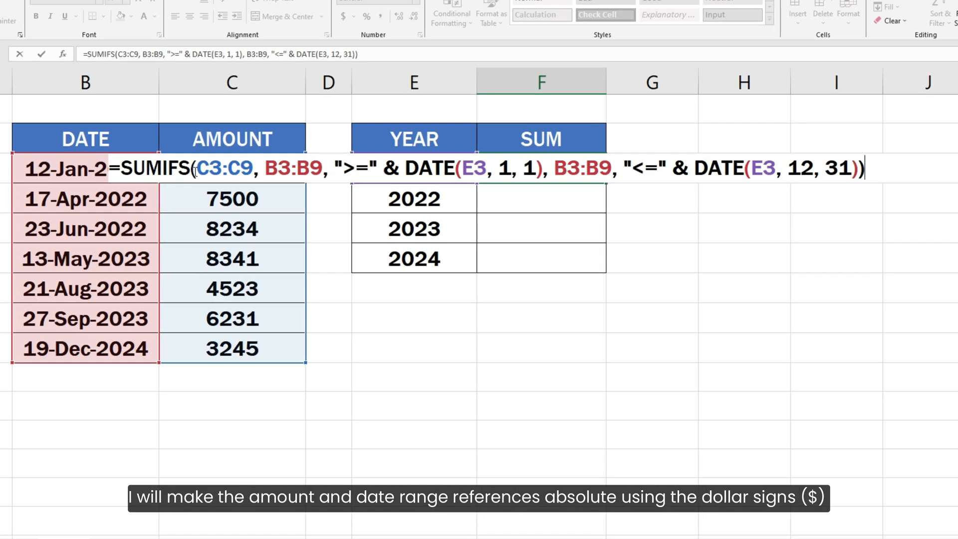
# Step: Commit the formula giving 2900 for 2021 and fill it down the SUM column
pyautogui.press('f4')
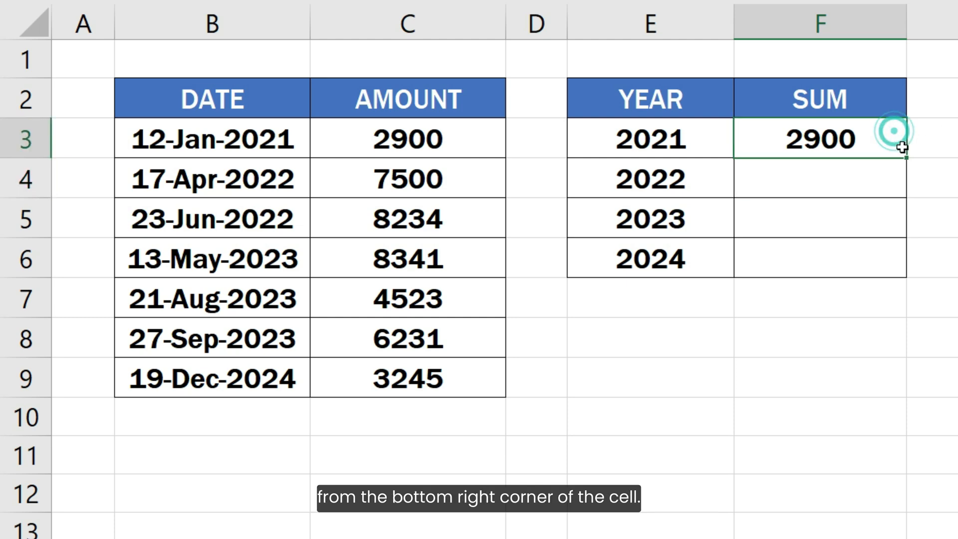
pyautogui.moveTo(903, 149); pyautogui.dragTo(903, 259)
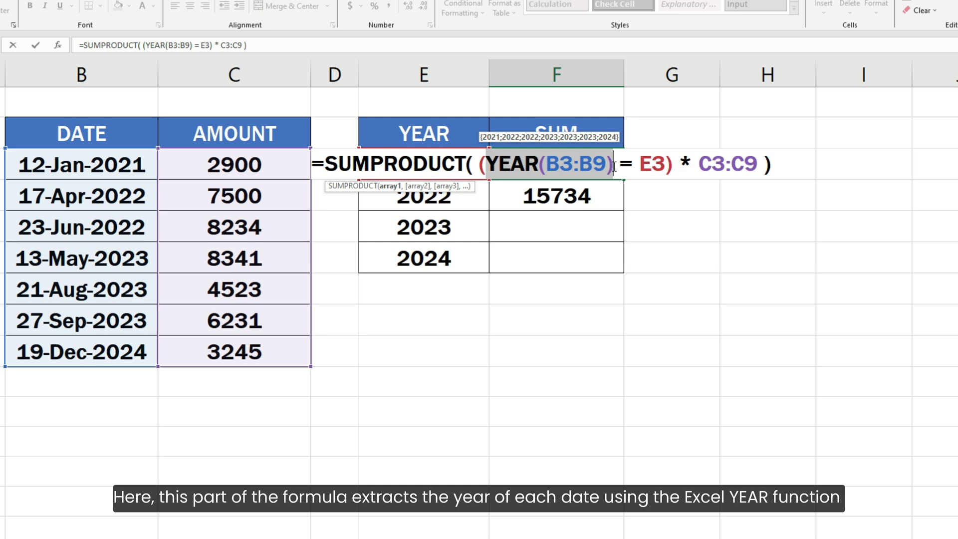
# Step: Evaluate YEAR(B3:B9) and its comparison with E3 into a TRUE/FALSE array with F9
pyautogui.press('F9')
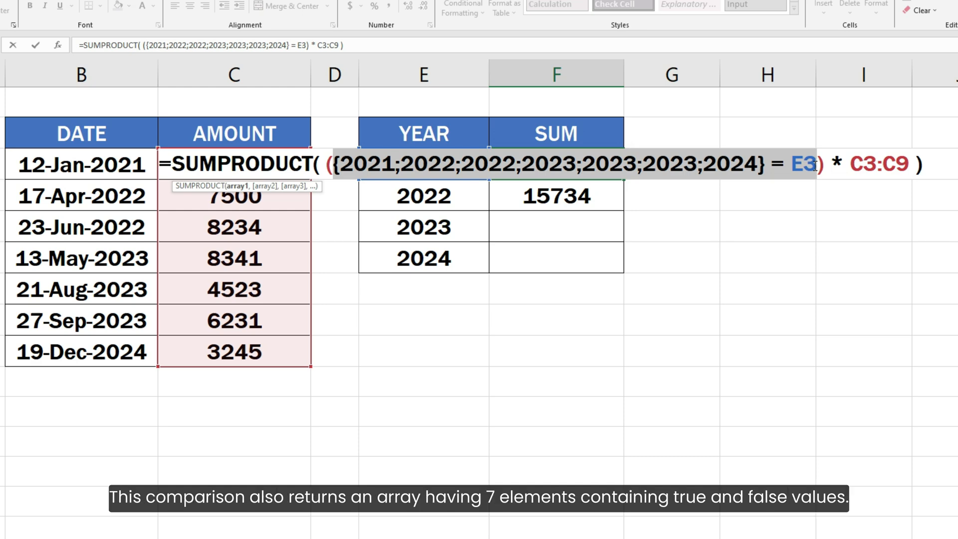
pyautogui.press('f9')
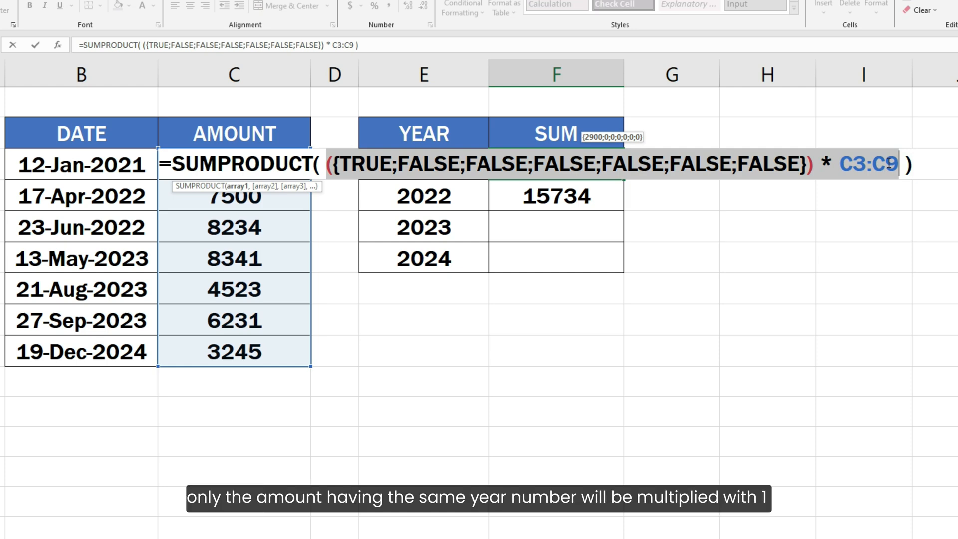
# Step: Evaluate the amount multiplication to {2900;0;0;0;0;0;0}, then discard the evaluation to restore the formula
pyautogui.doubleClick(370, 164)
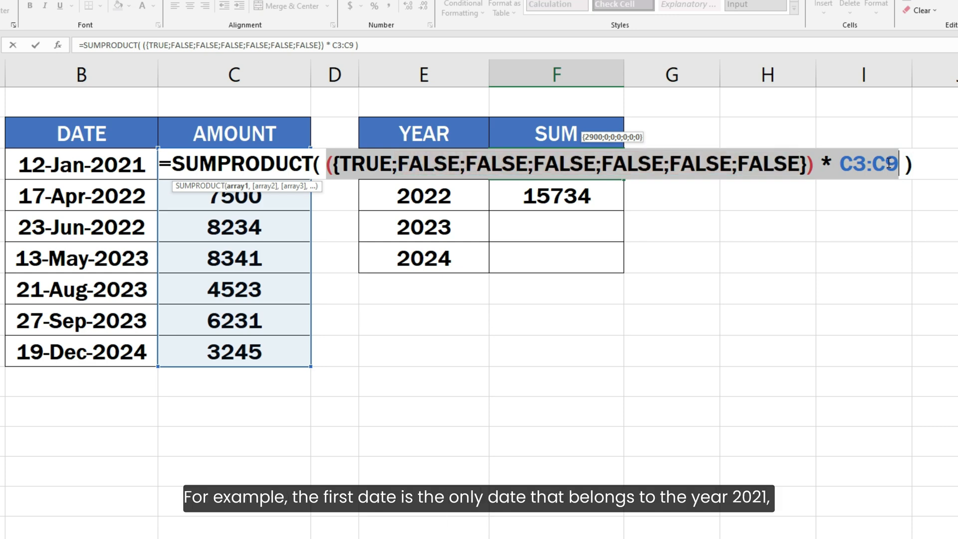
pyautogui.press('f9')
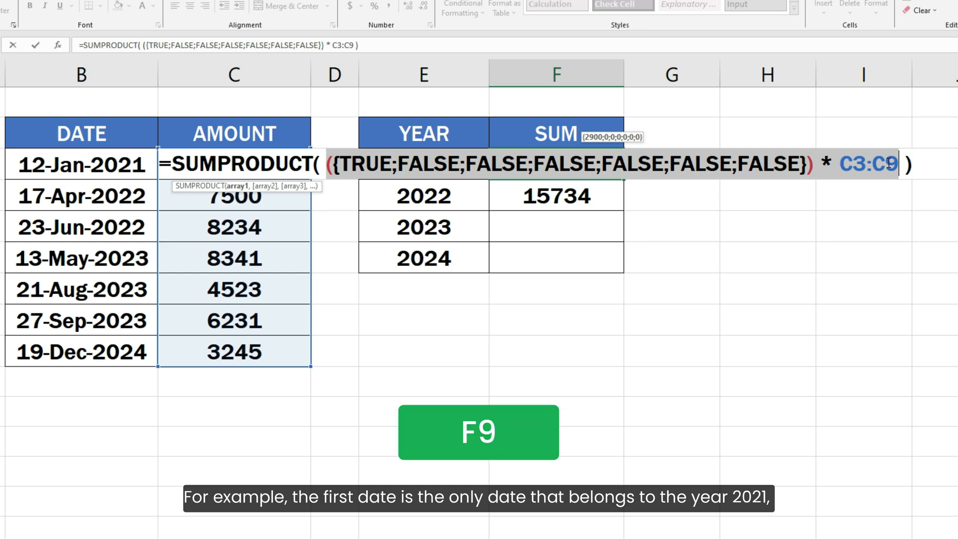
pyautogui.press('f9')
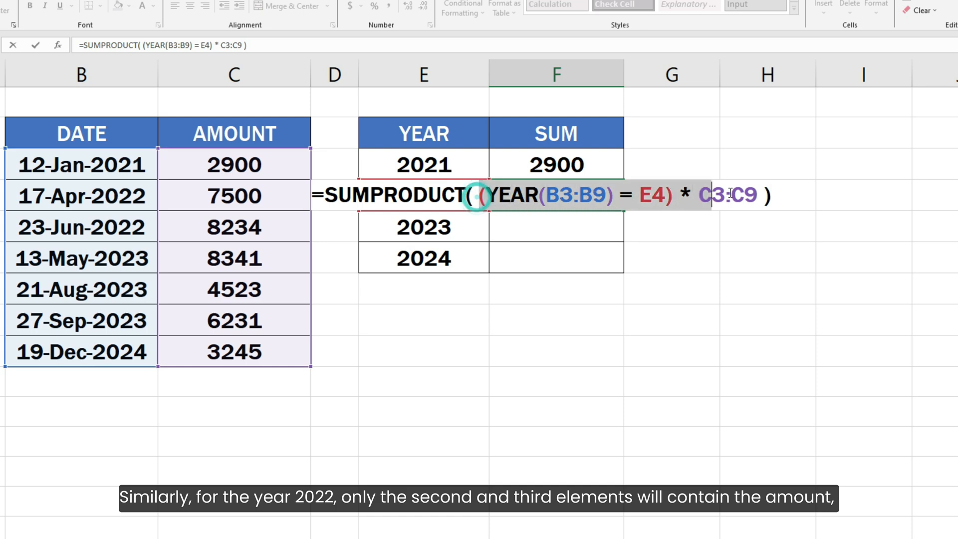
pyautogui.press('f9')
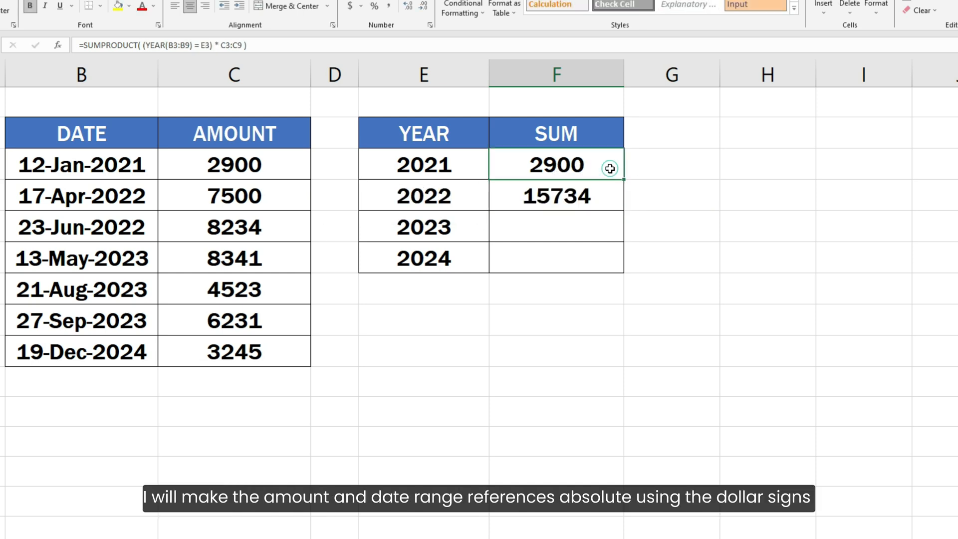
# Step: Make B3:B9 and C3:C9 absolute in F3 and fill down to F6, giving 15734, 19095 and 3245
pyautogui.doubleClick(556, 163)
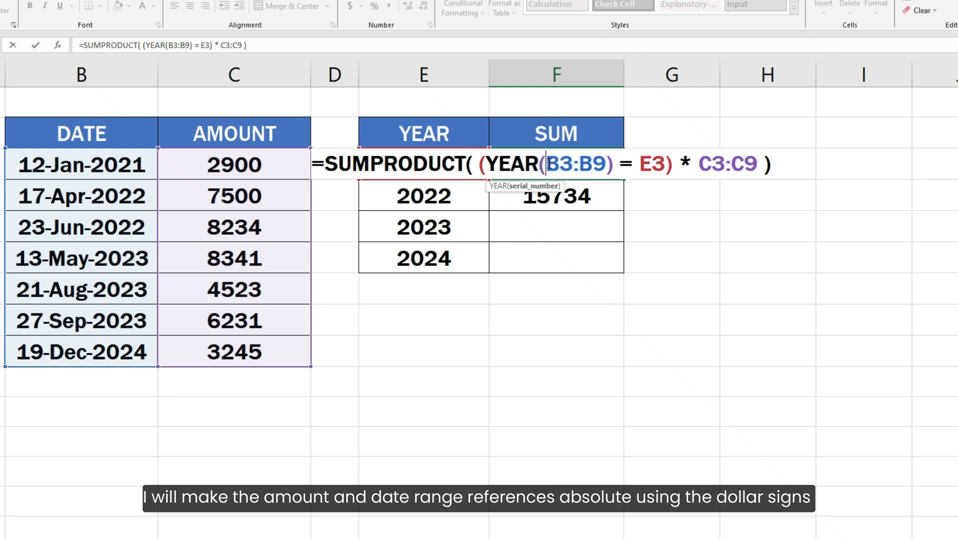
pyautogui.press('f4')
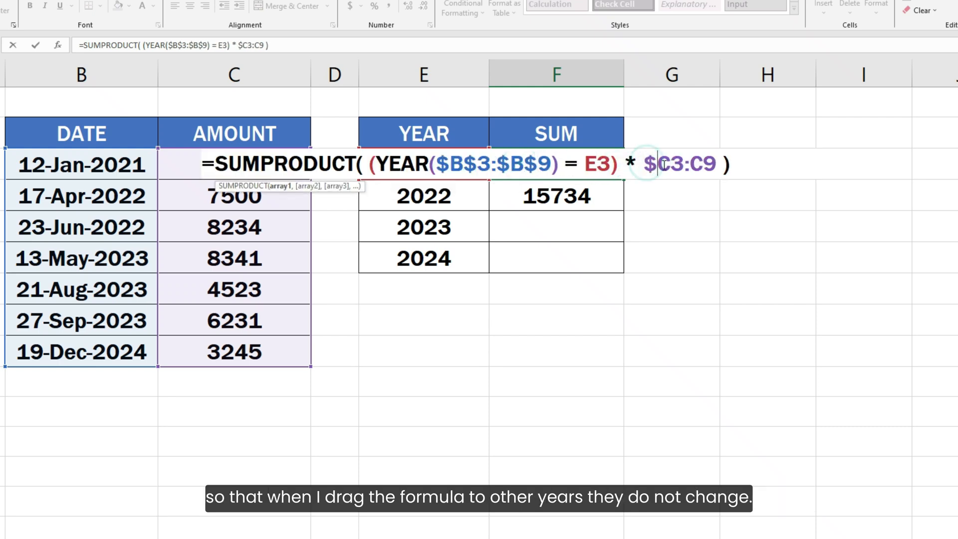
pyautogui.press('f4')
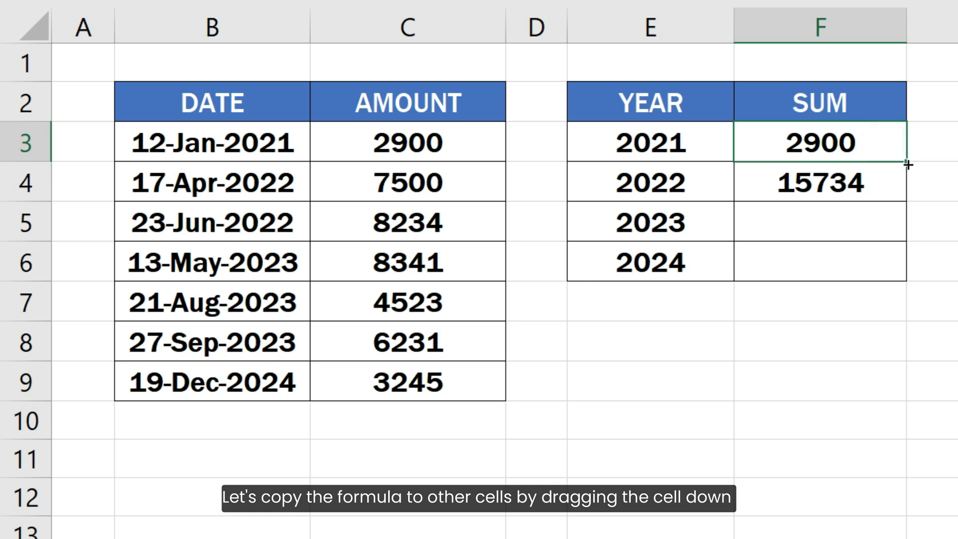
pyautogui.moveTo(911, 163); pyautogui.dragTo(911, 263)
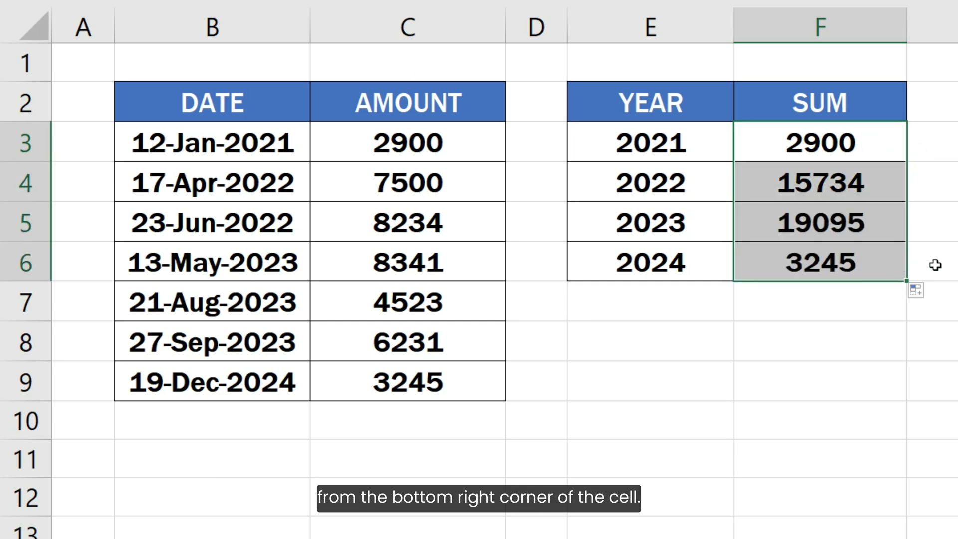